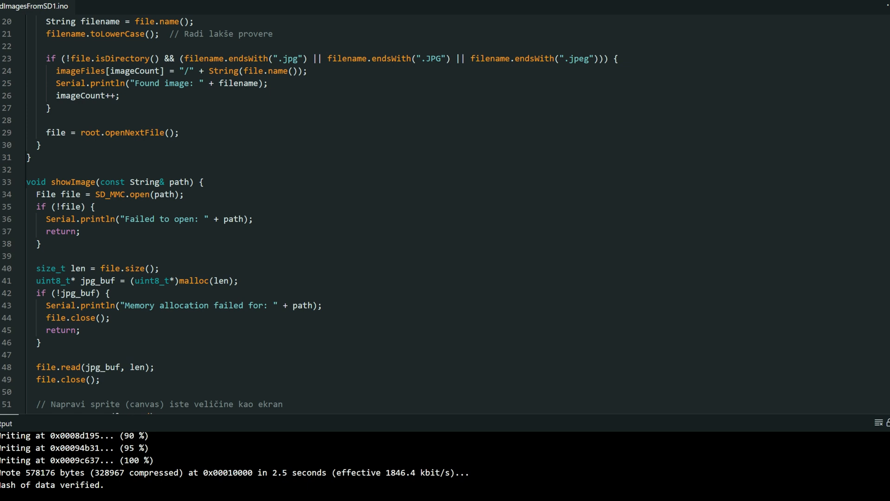
scroll("up", 3)
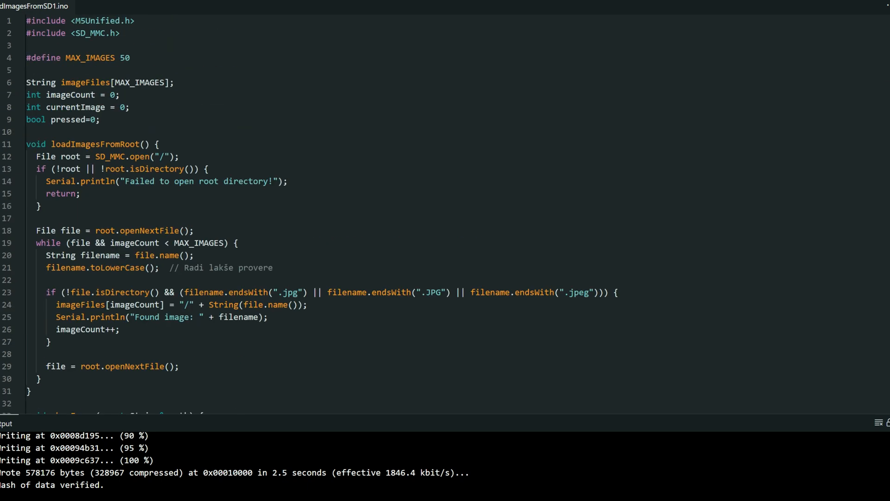
scroll("down", 3)
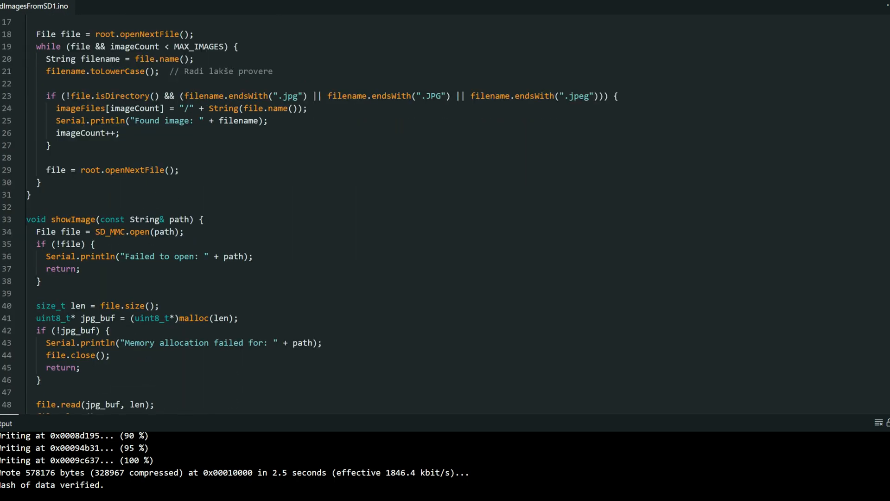
scroll("down", 3)
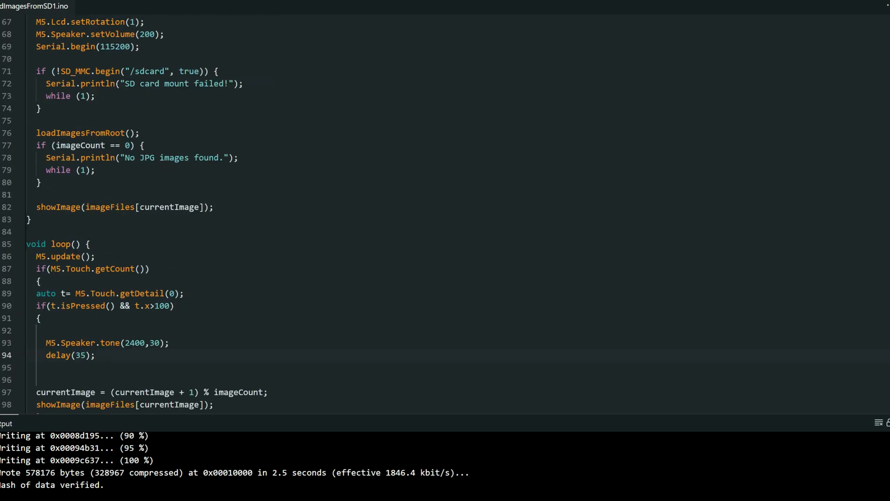